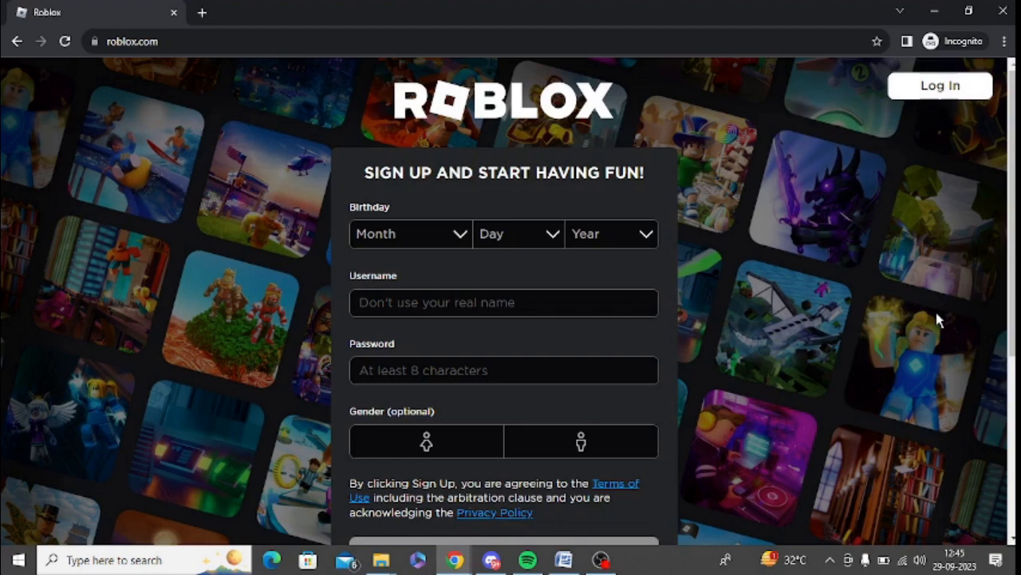
pyautogui.moveTo(887, 263)
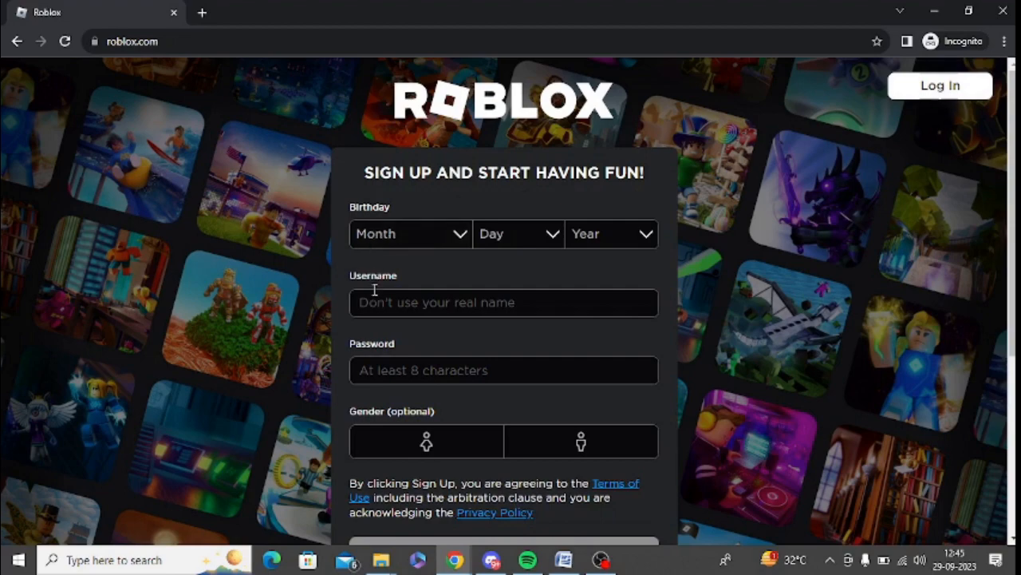
pyautogui.moveTo(970, 233)
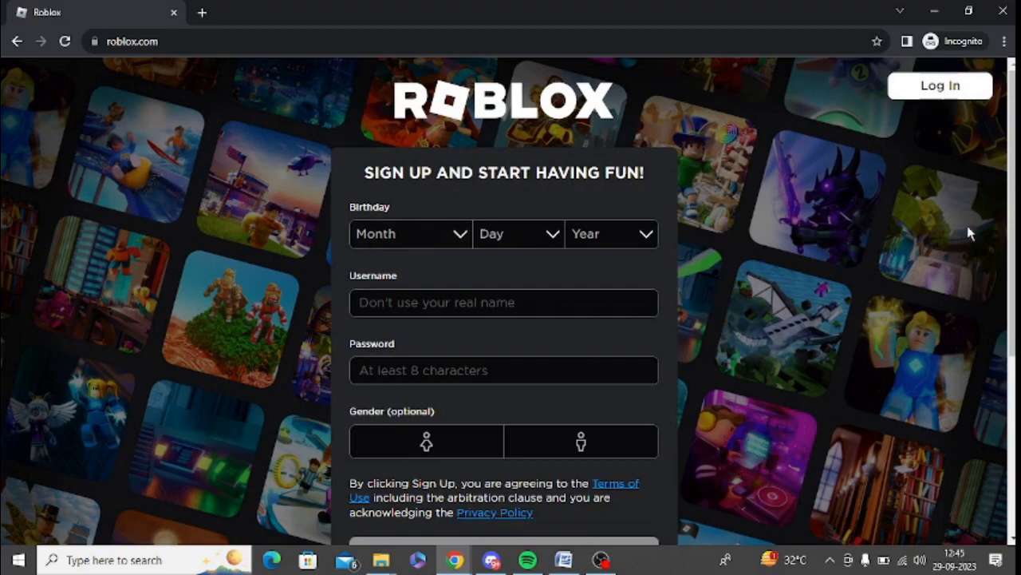
# - Log in to Roblox and reach My Settings > Account Info via the gear menu
pyautogui.scroll(-3)
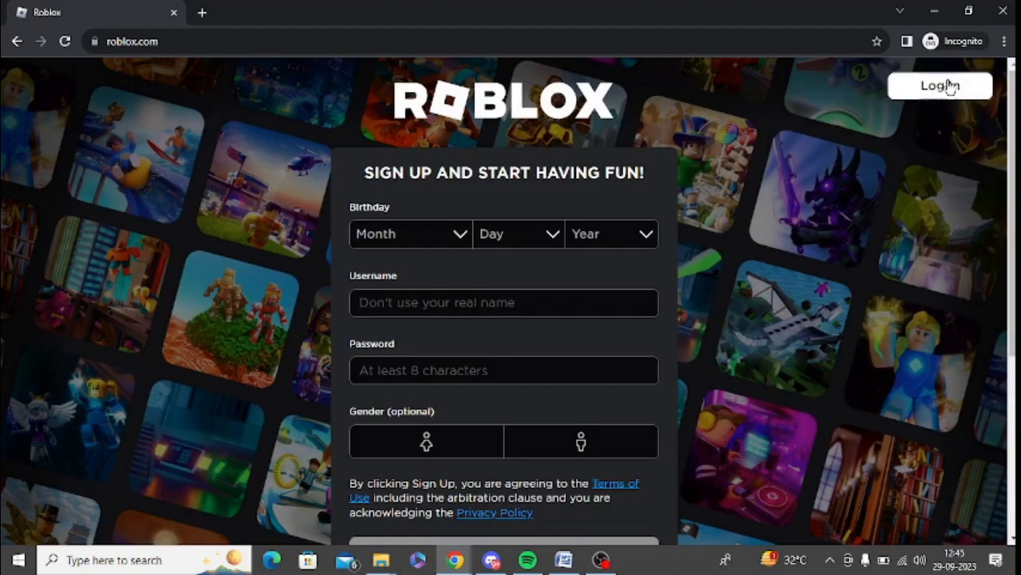
pyautogui.click(940, 86)
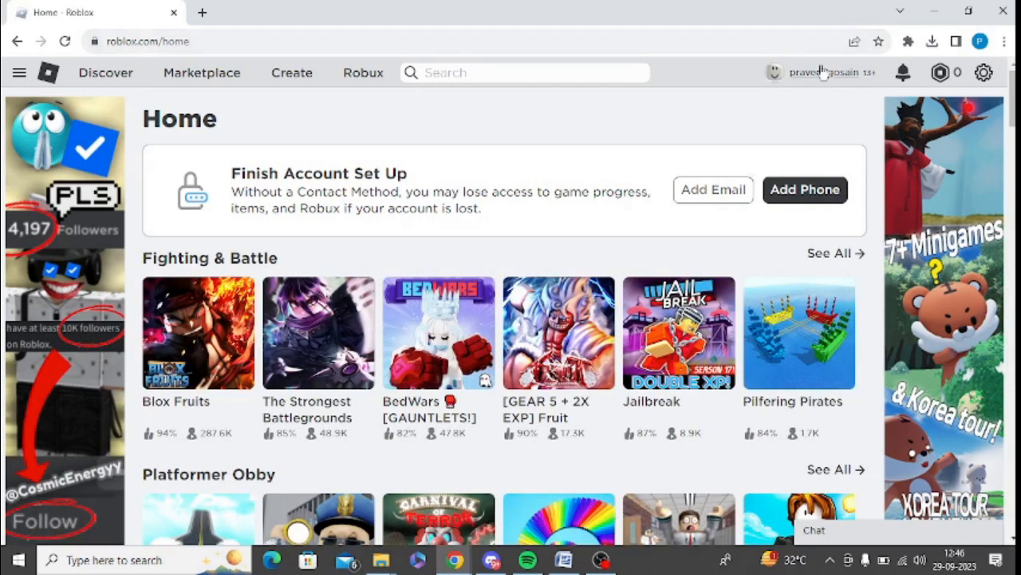
pyautogui.click(983, 73)
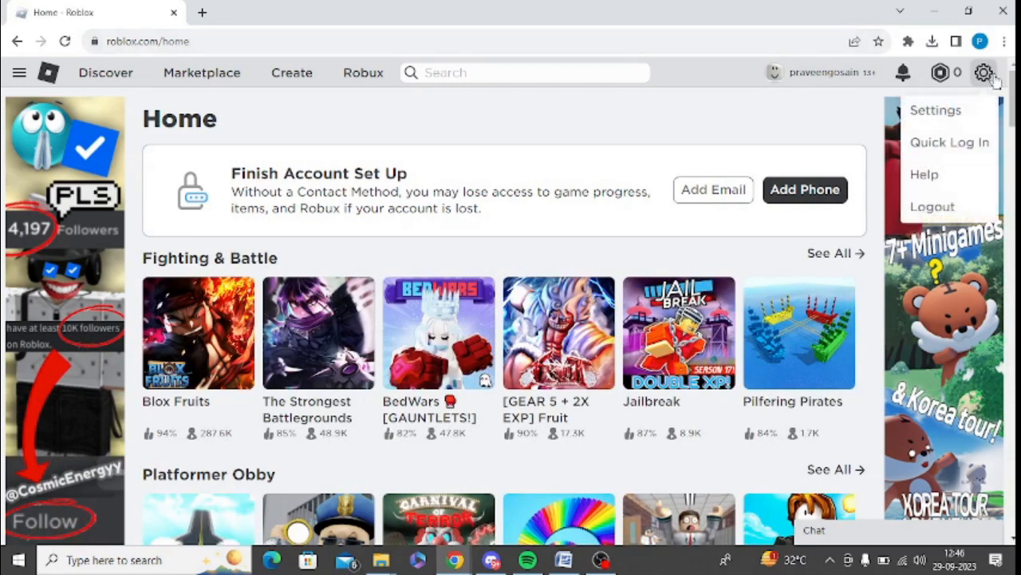
pyautogui.moveTo(935, 120)
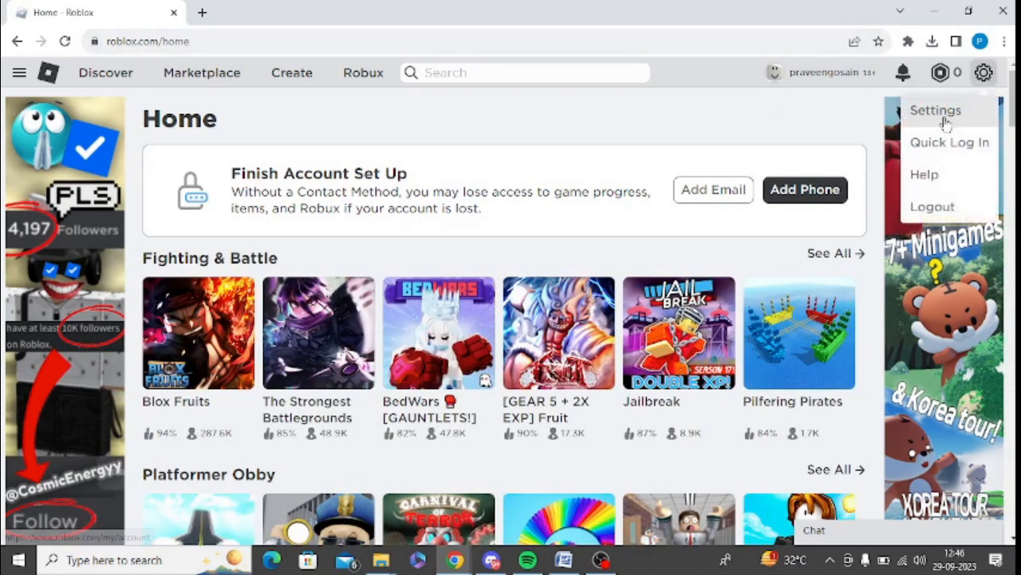
pyautogui.click(935, 110)
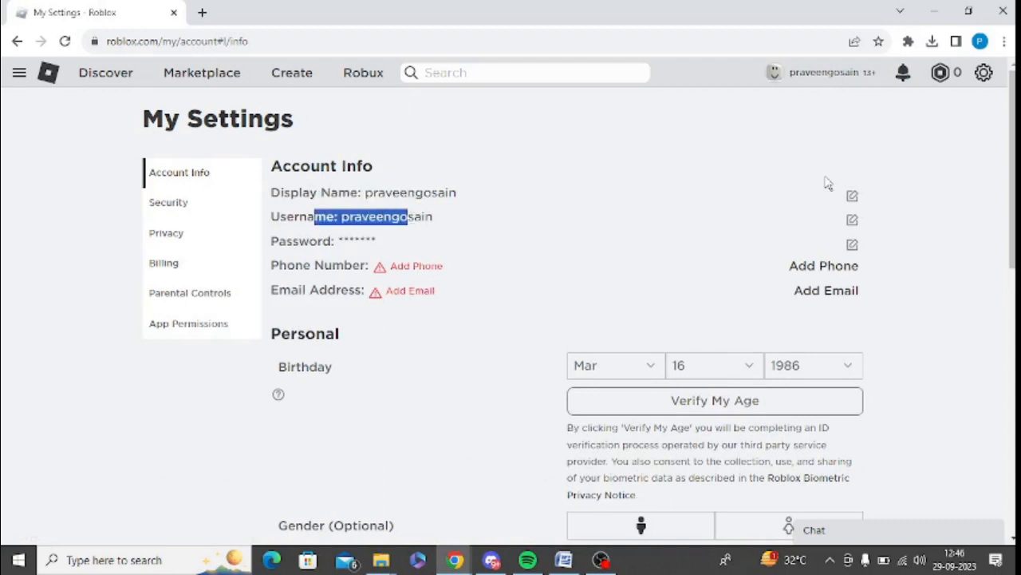
pyautogui.moveTo(852, 195)
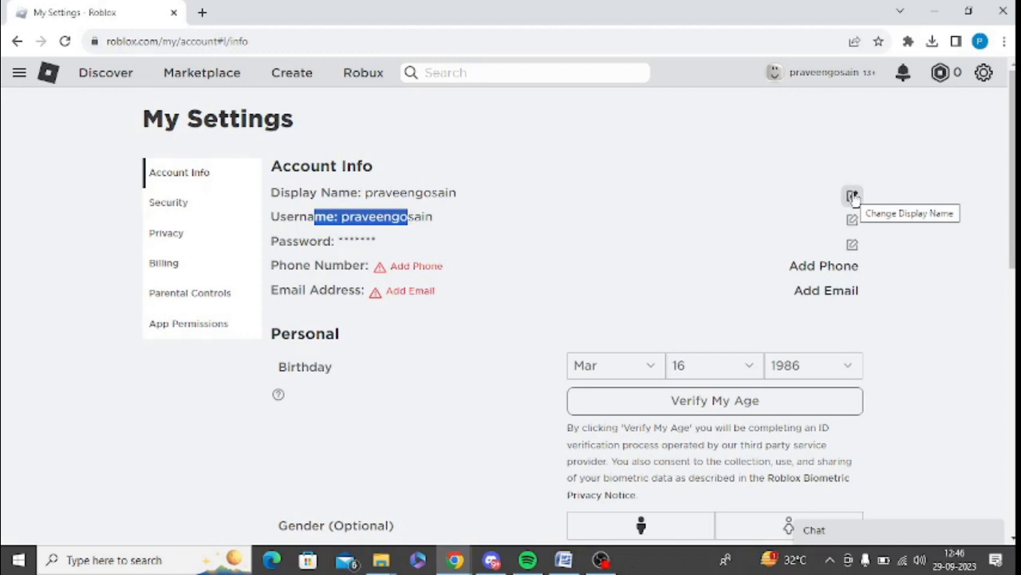
# - Change the display name to 'pg' and save it
pyautogui.click(852, 195)
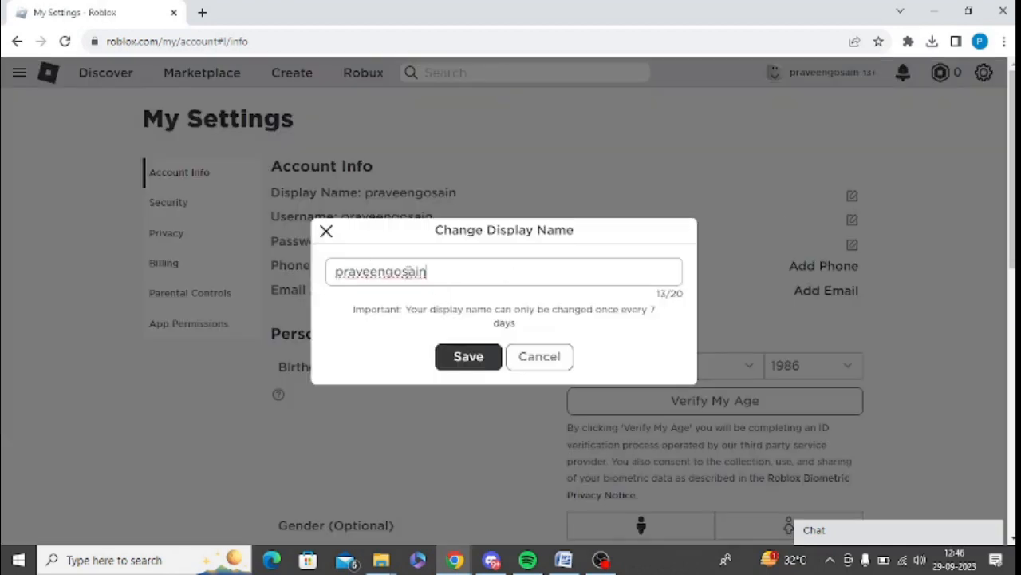
pyautogui.write('pglife')
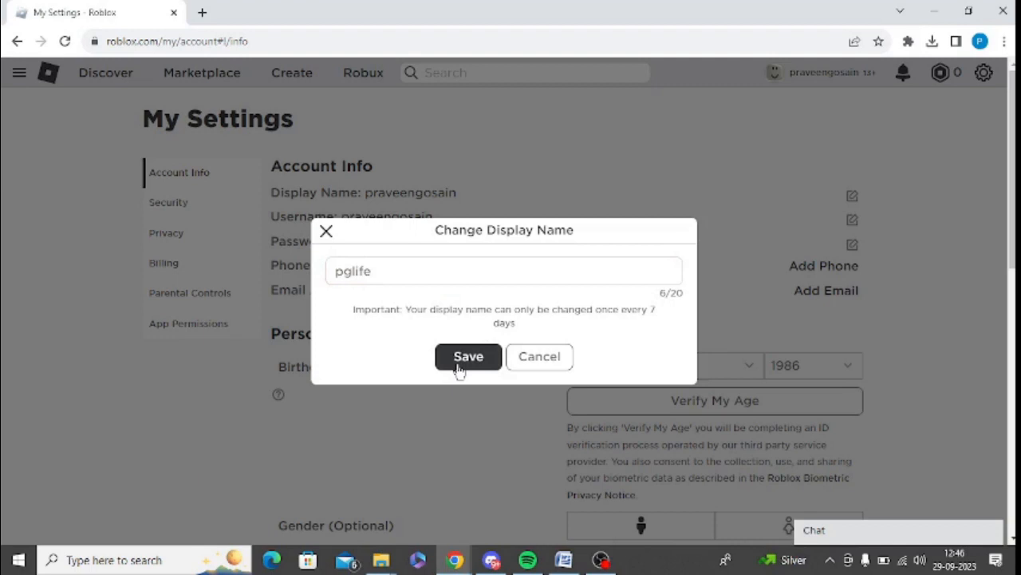
pyautogui.click(467, 355)
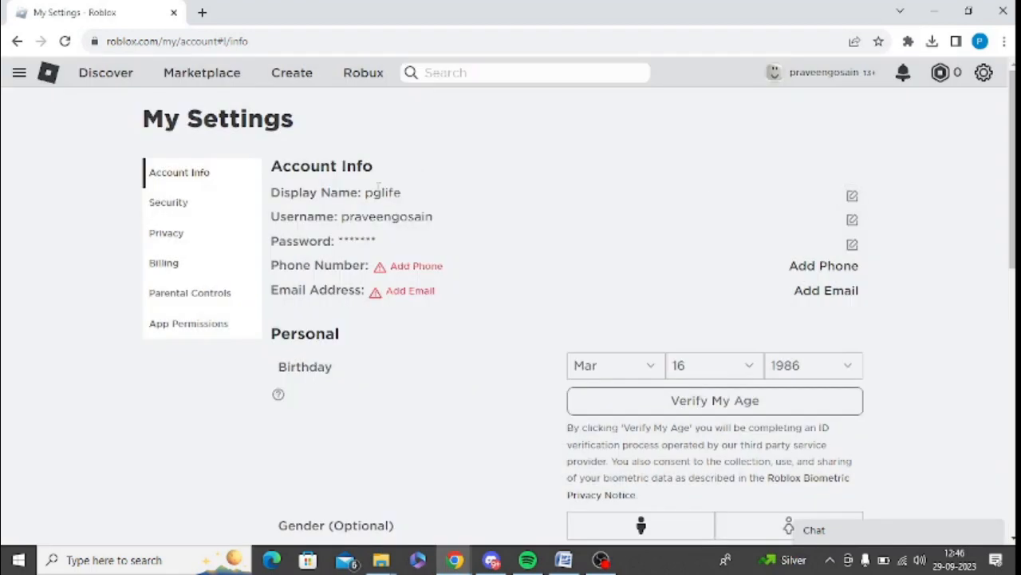
# - Start a username change and begin adding an email address to the account
pyautogui.doubleClick(383, 191)
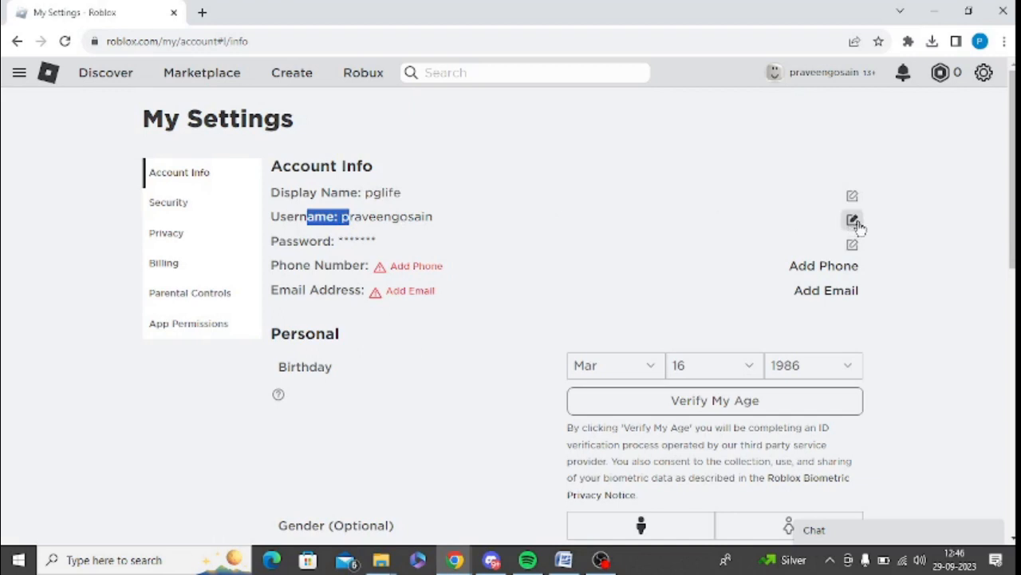
pyautogui.click(852, 220)
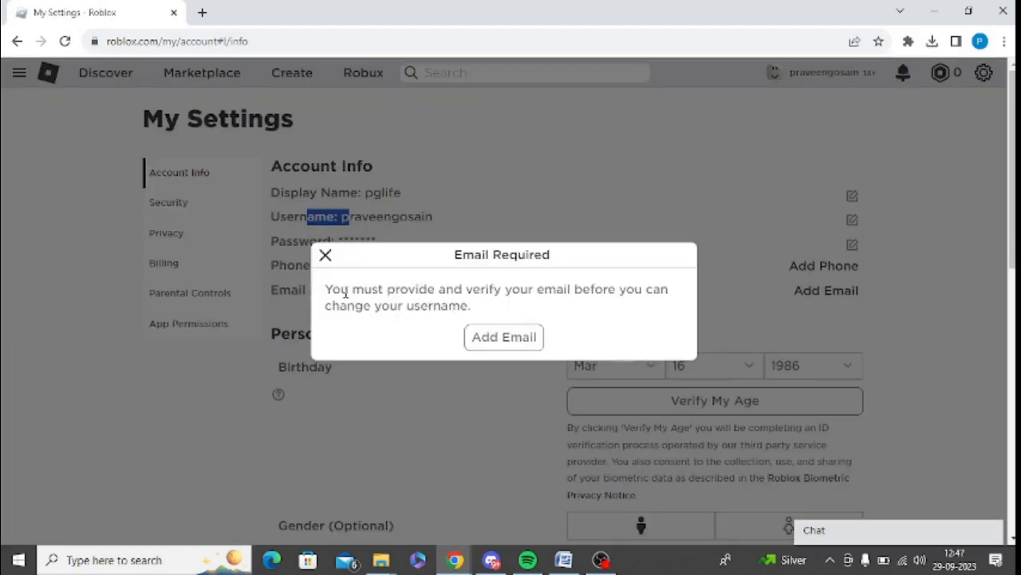
pyautogui.click(505, 337)
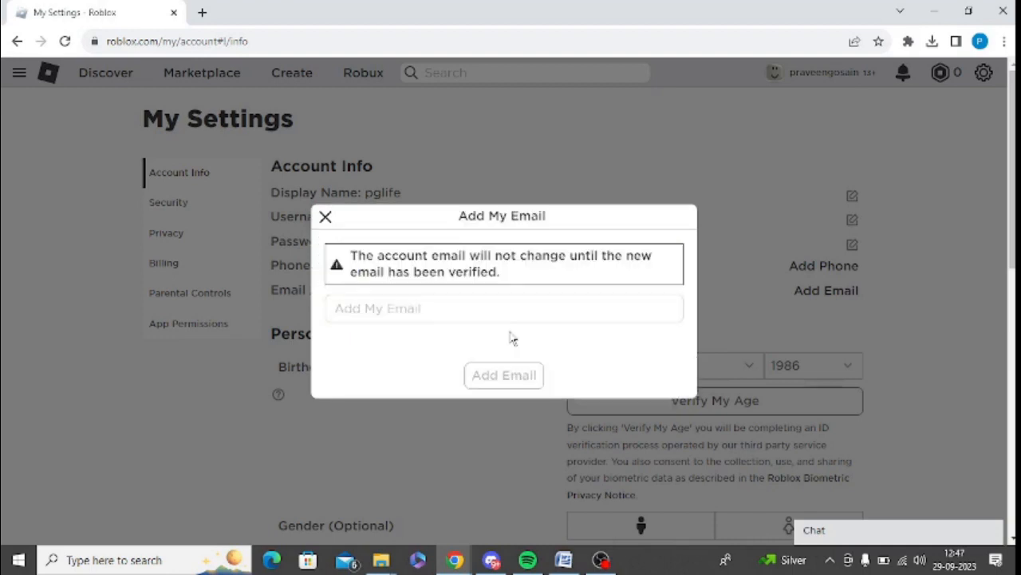
pyautogui.click(504, 375)
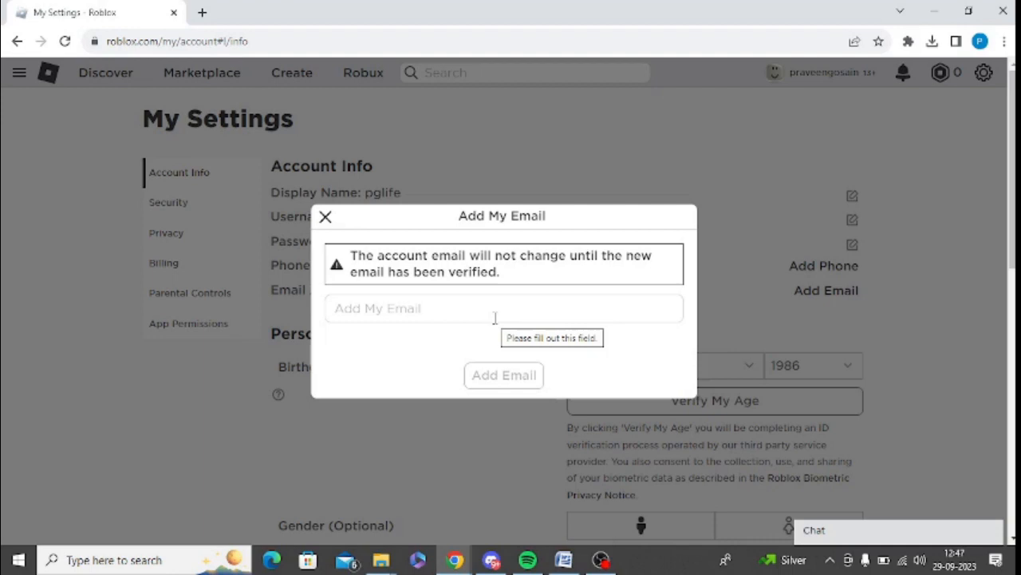
# - Submit the email address for verification and dismiss the verification-sent notice
pyautogui.click(505, 375)
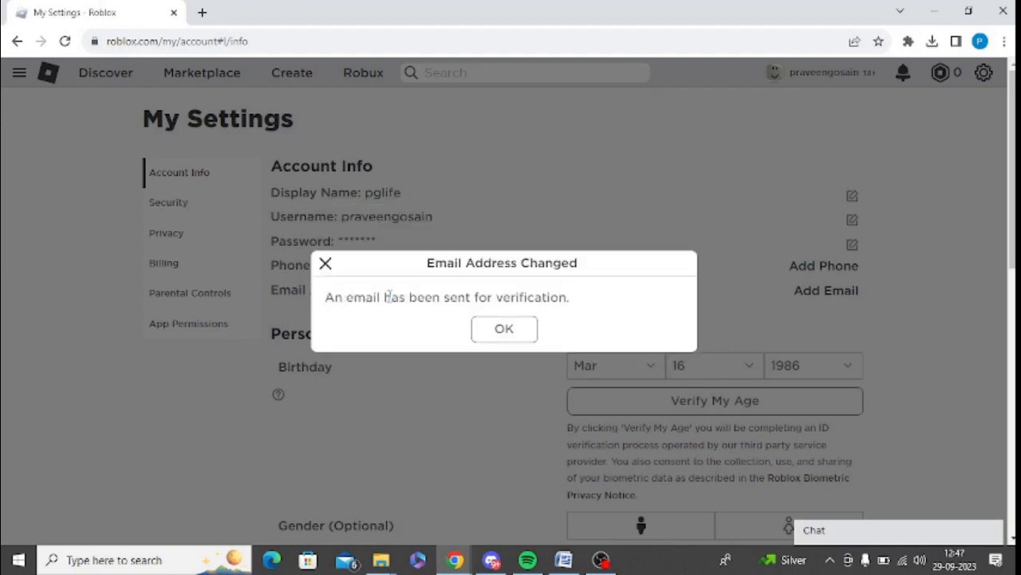
pyautogui.moveTo(386, 297); pyautogui.dragTo(453, 297)
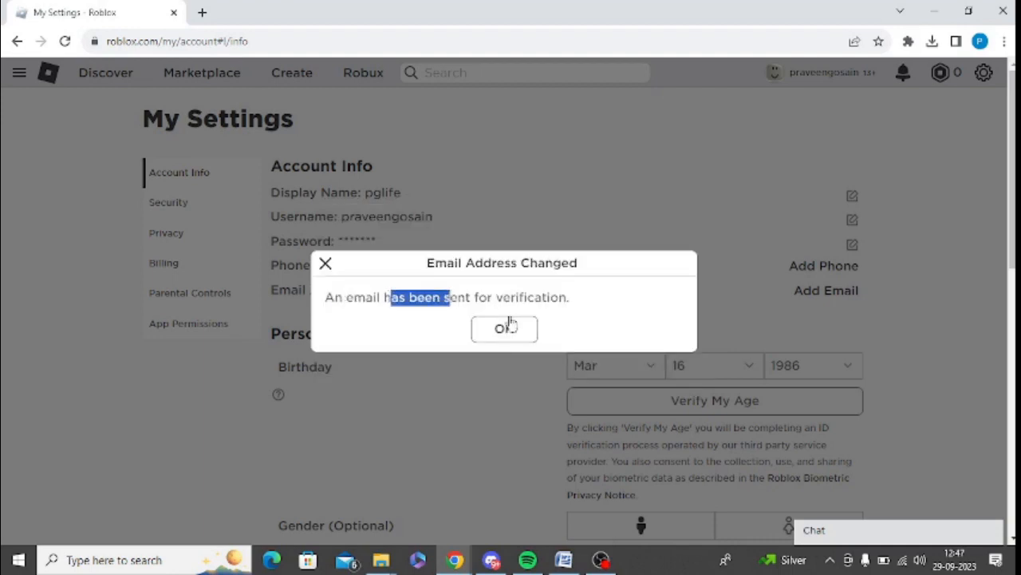
pyautogui.click(271, 13)
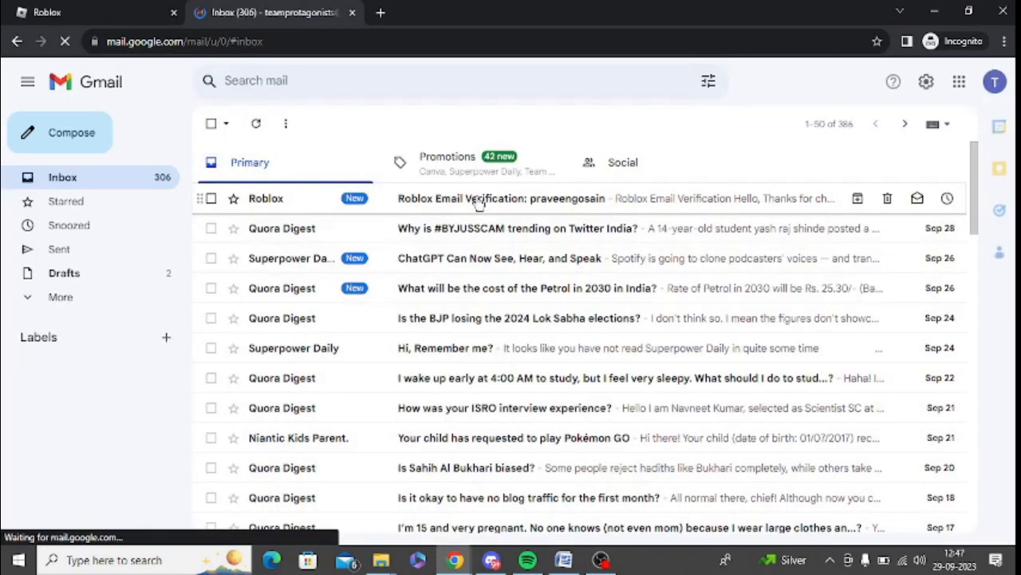
# - Confirm the address from the Roblox Email Verification message in Gmail
pyautogui.click(501, 198)
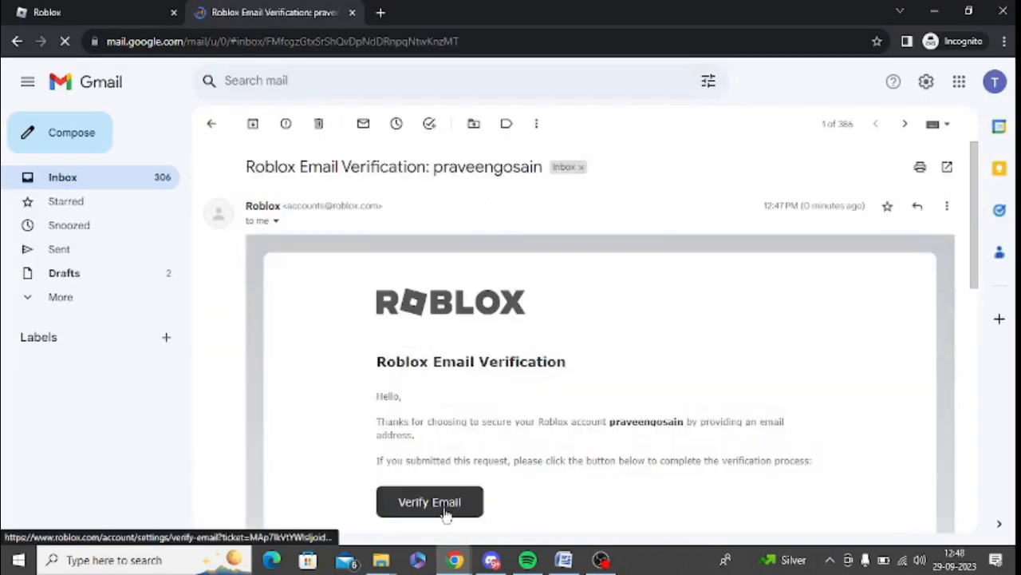
pyautogui.click(430, 501)
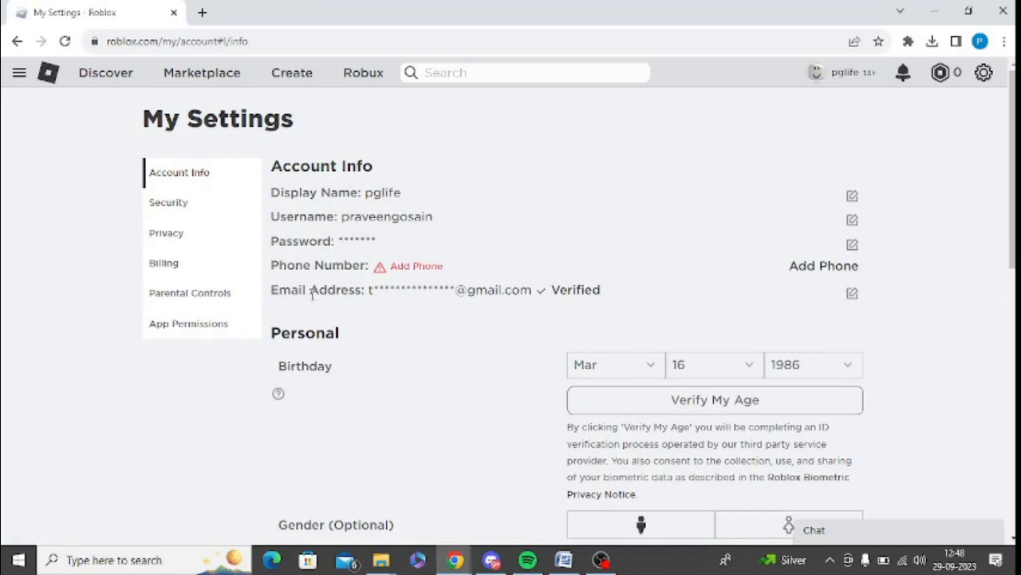
# - Attempt the username change, see the 1000-Robux Insufficient Funds notice, and choose Buy
pyautogui.moveTo(309, 291); pyautogui.dragTo(603, 291)
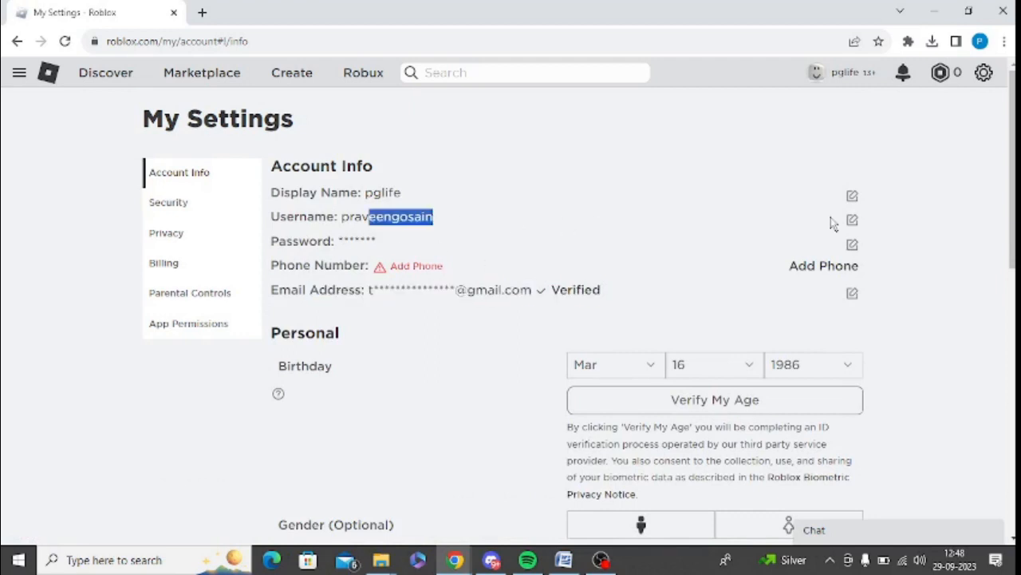
pyautogui.click(853, 220)
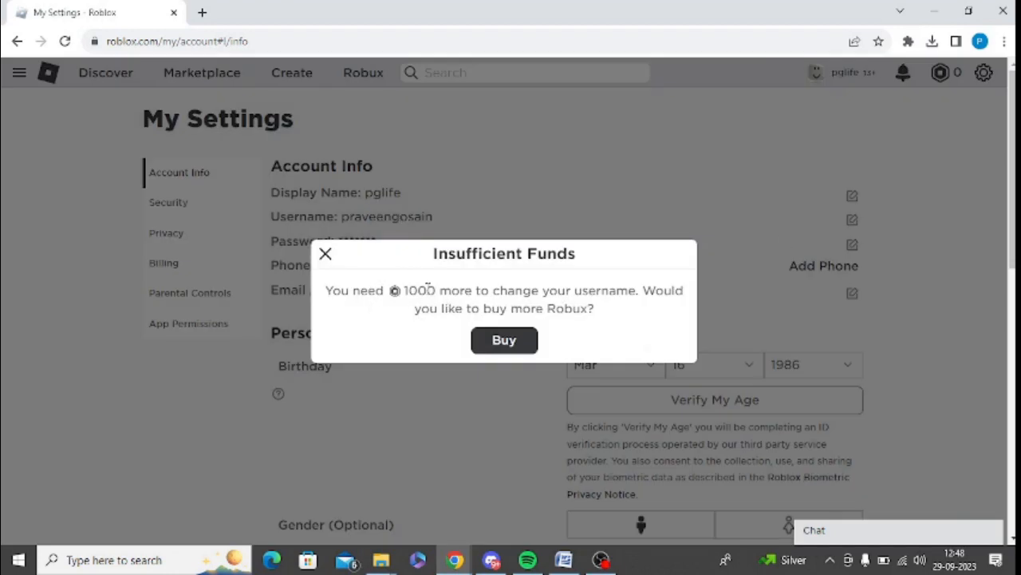
pyautogui.moveTo(427, 291); pyautogui.dragTo(543, 291)
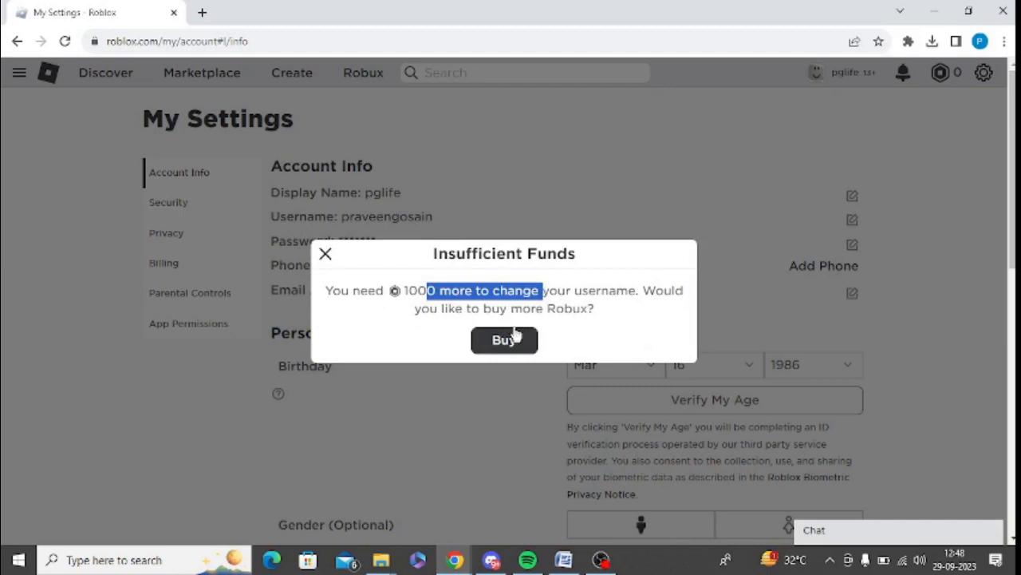
pyautogui.click(504, 339)
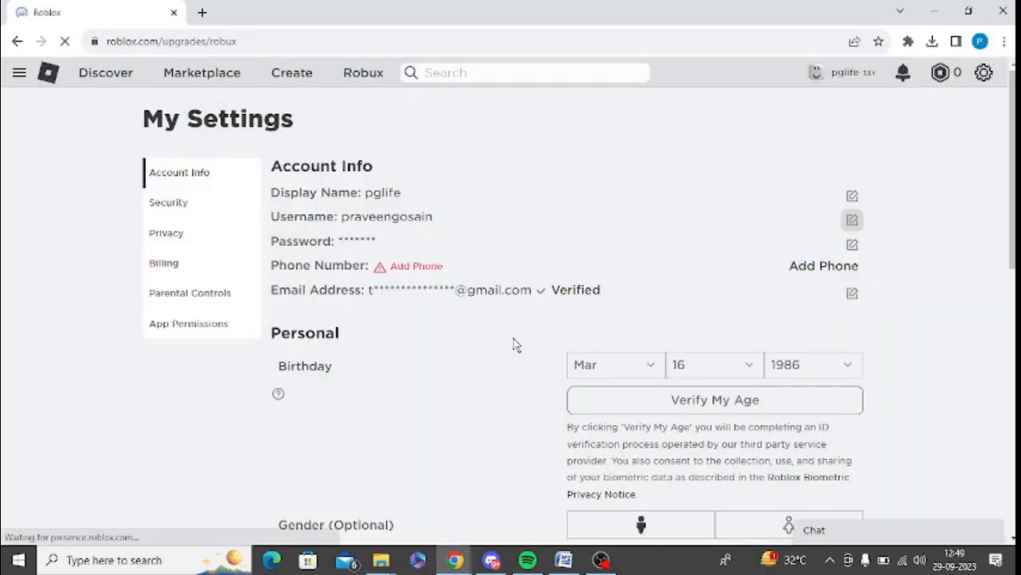
# - Browse the Robux packages and prices on the Buy Robux page
pyautogui.click(362, 74)
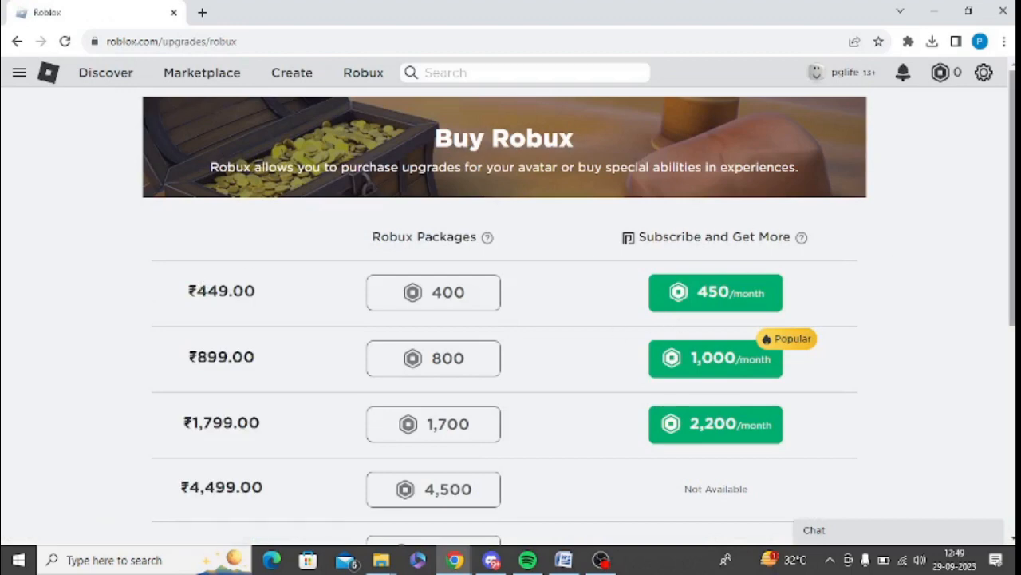
pyautogui.scroll(-3)
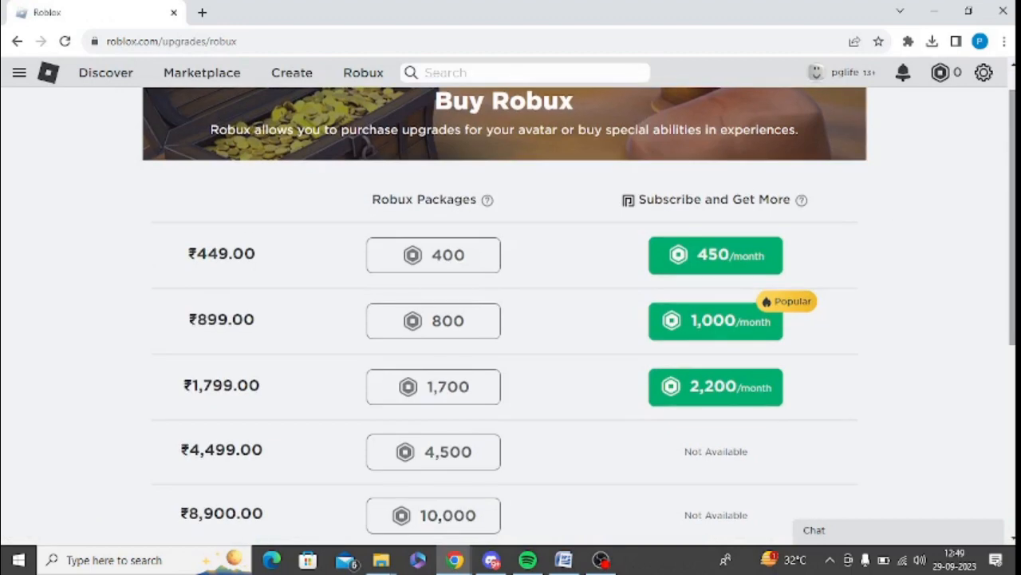